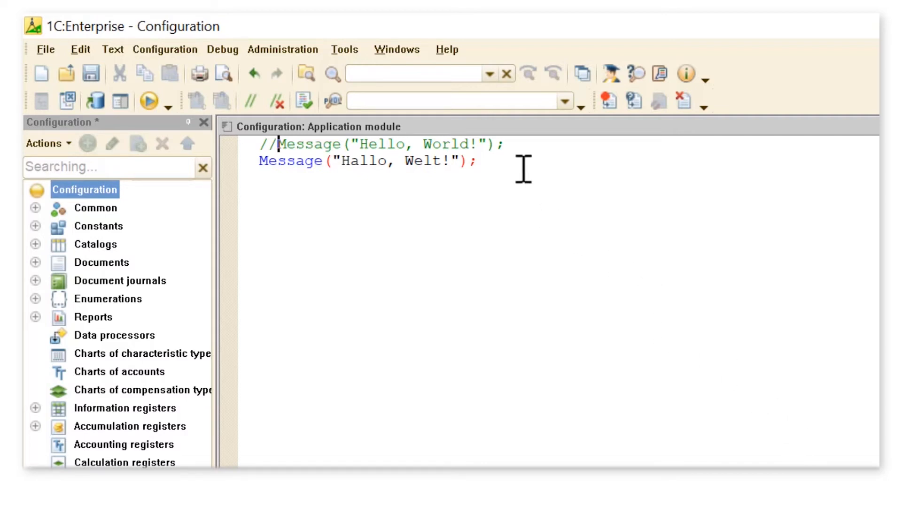
Step: Comment out both Message greeting lines with the // toolbar button, leaving the first line double-commented
{"action": "left_click", "coordinate": [250, 100]}
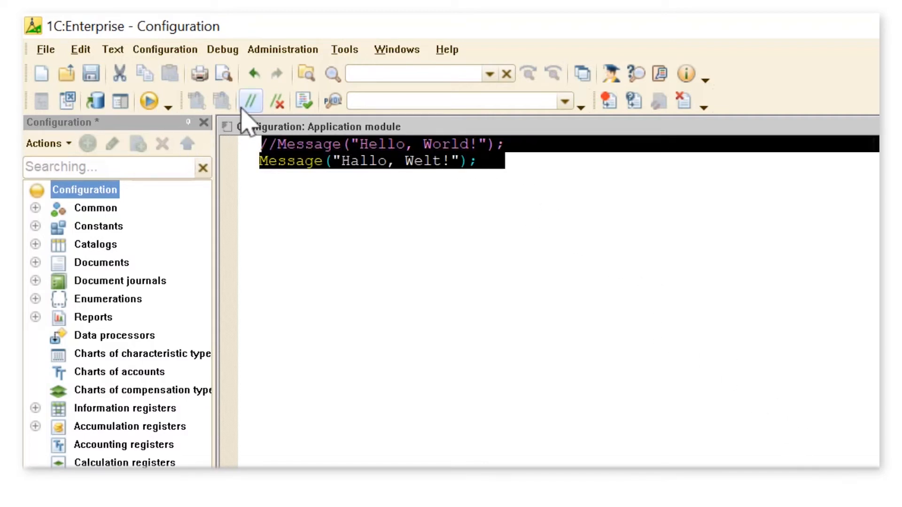
{"action": "left_click", "coordinate": [250, 101]}
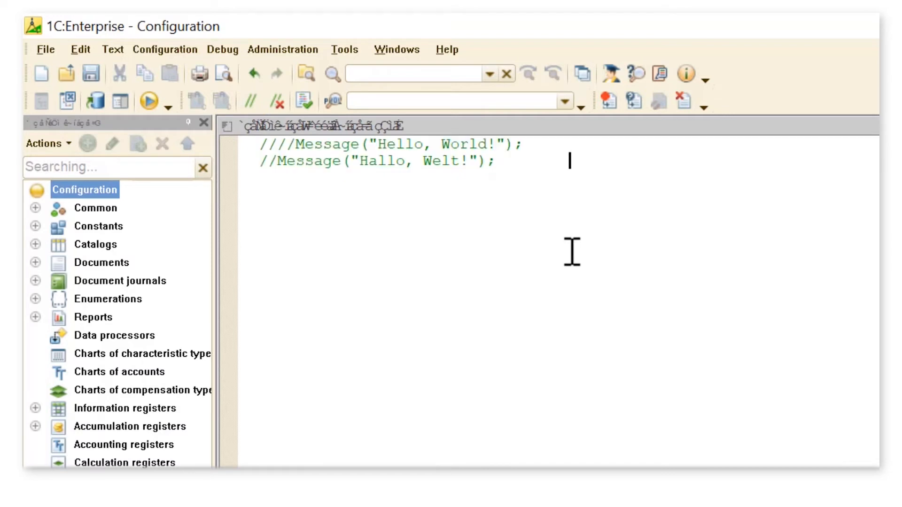